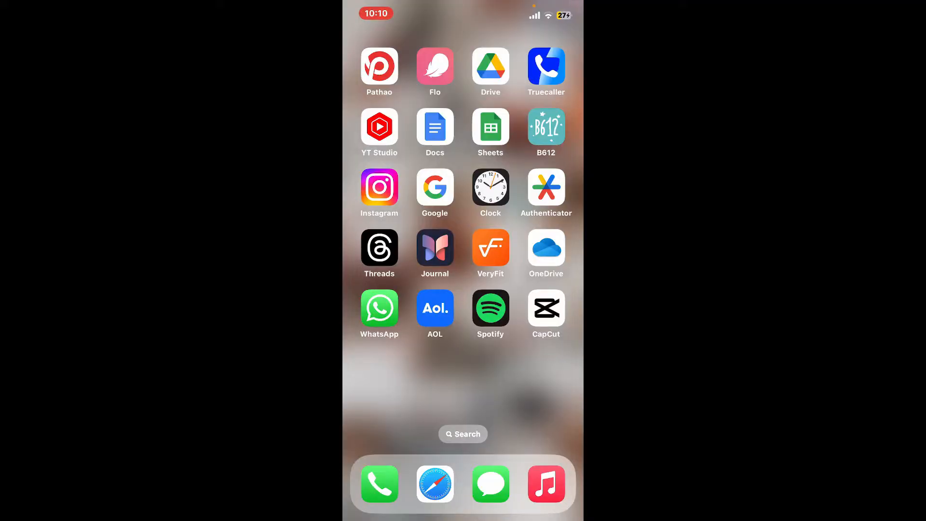
Step: Launch the AOL app from the home screen to its Top Stories feed
{"action": "left_click", "coordinate": [435, 314]}
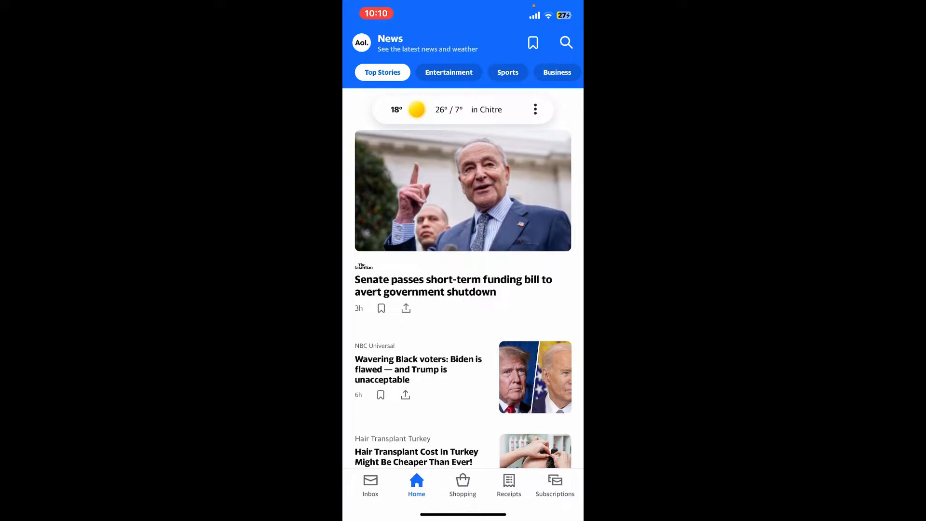
Step: Switch to the mail inbox and open the Re: hoi conversation
{"action": "left_click", "coordinate": [371, 484]}
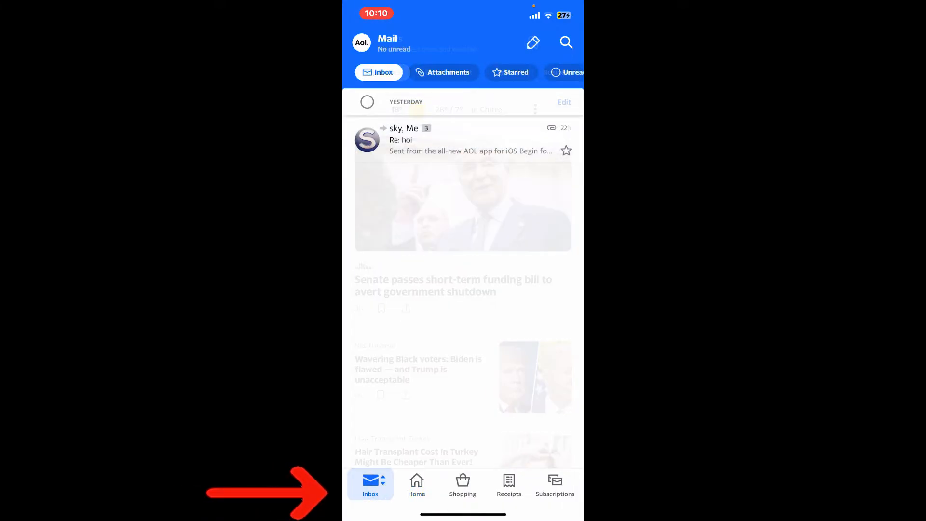
{"action": "left_click", "coordinate": [370, 483]}
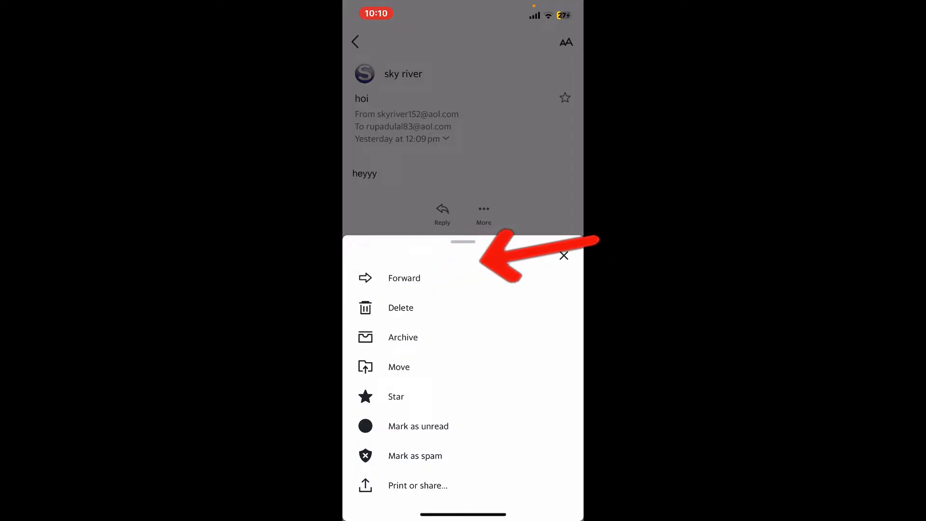
Step: Choose Forward to create the Fw: hoi draft quoting the original message
{"action": "left_click", "coordinate": [404, 278]}
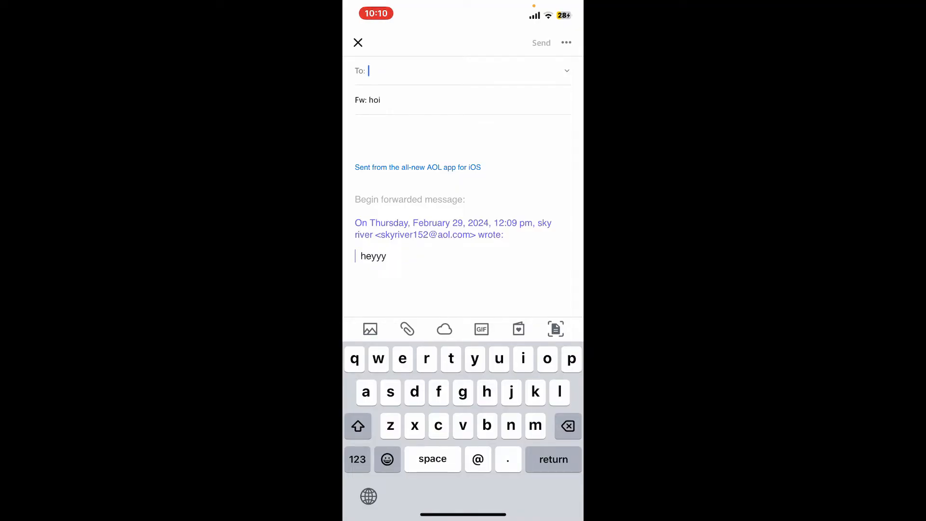
Step: Add the contact sky as the recipient of the Fw: hoi draft
{"action": "type", "text": "ru"}
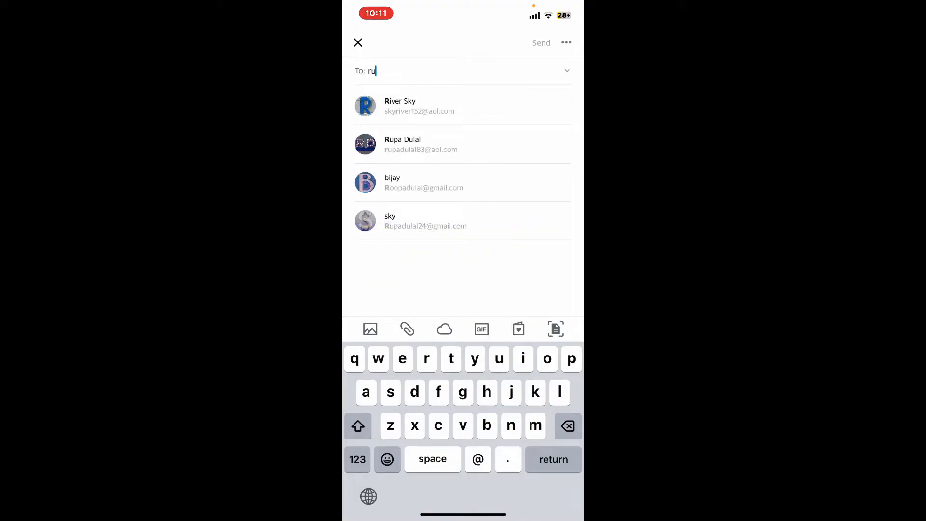
{"action": "type", "text": "pa"}
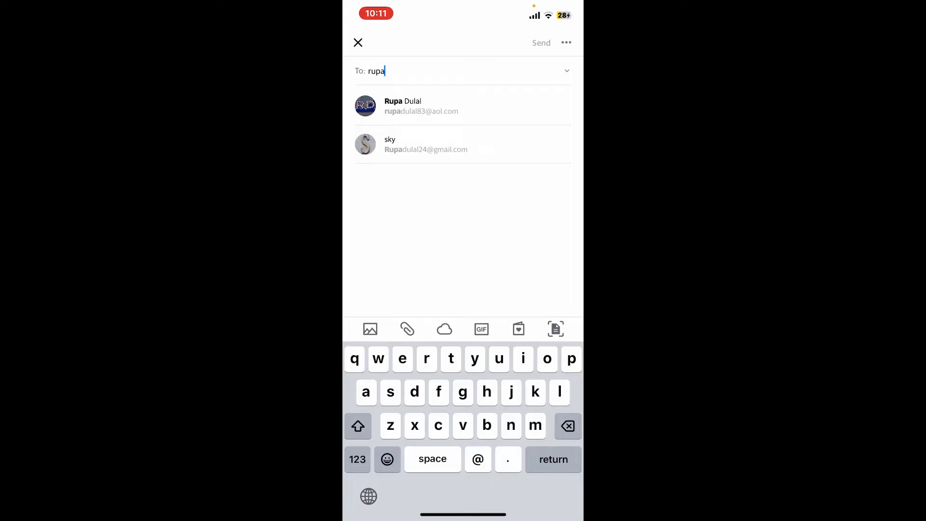
{"action": "left_click", "coordinate": [425, 145]}
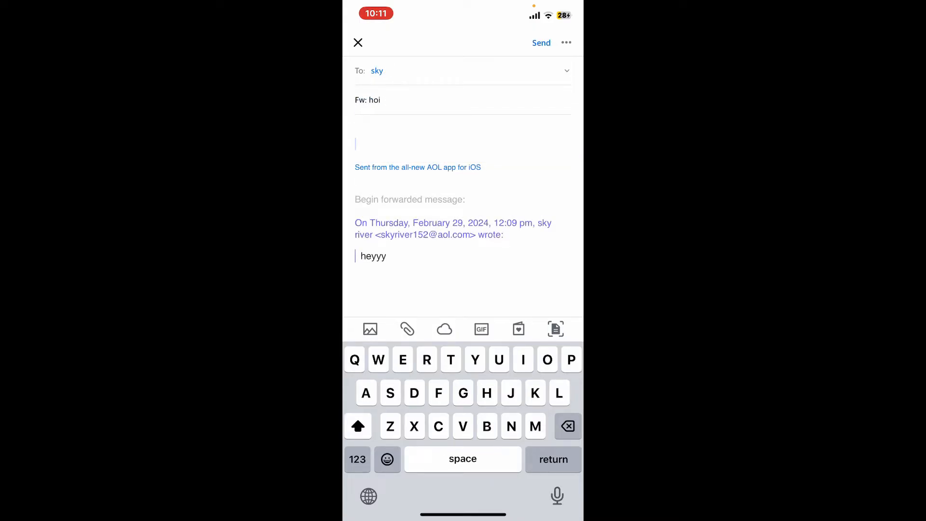
Step: Write 'Hii here is the thing i was talking about with you the other day' and send
{"action": "type", "text": "Hii here is the thing i was talking about with you the other day😀"}
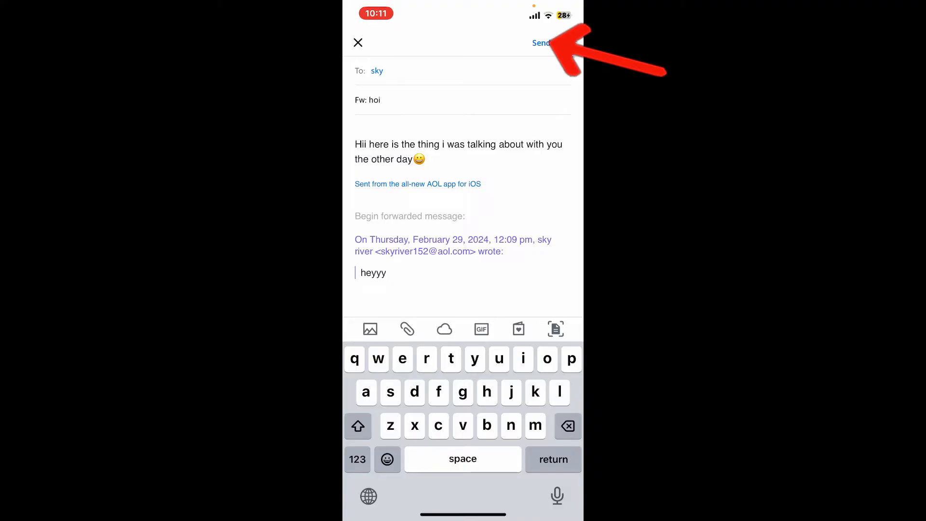
{"action": "left_click", "coordinate": [542, 42]}
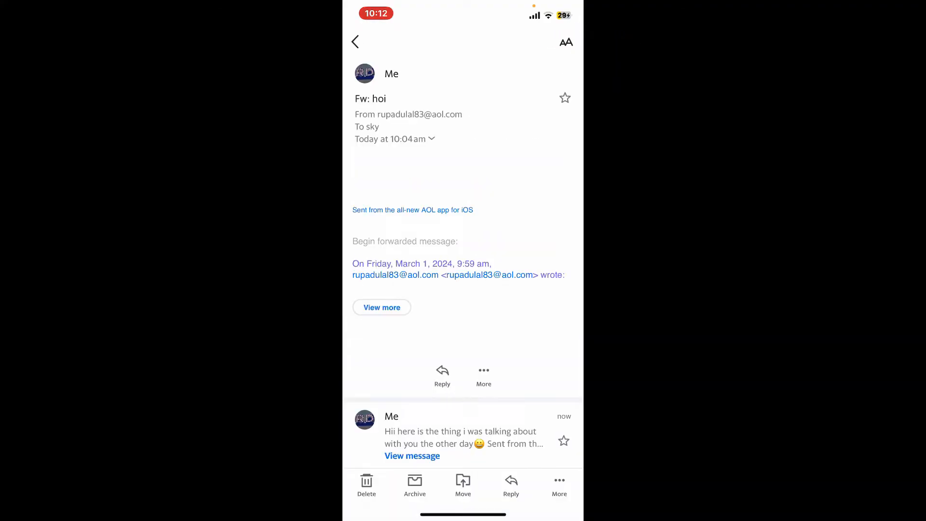